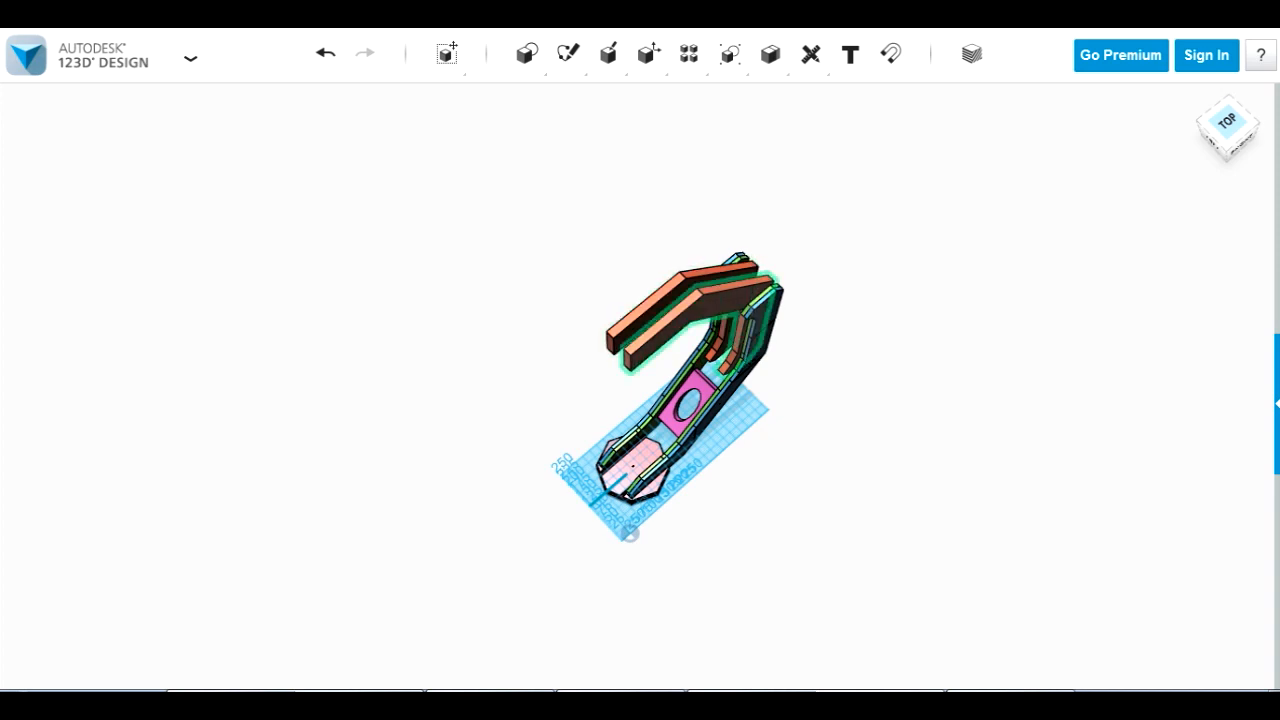
Orbit the spine, octagonal base, brackets and stacked torso to inspect the laid-out parts
{"action": "left_click", "coordinate": [1228, 124]}
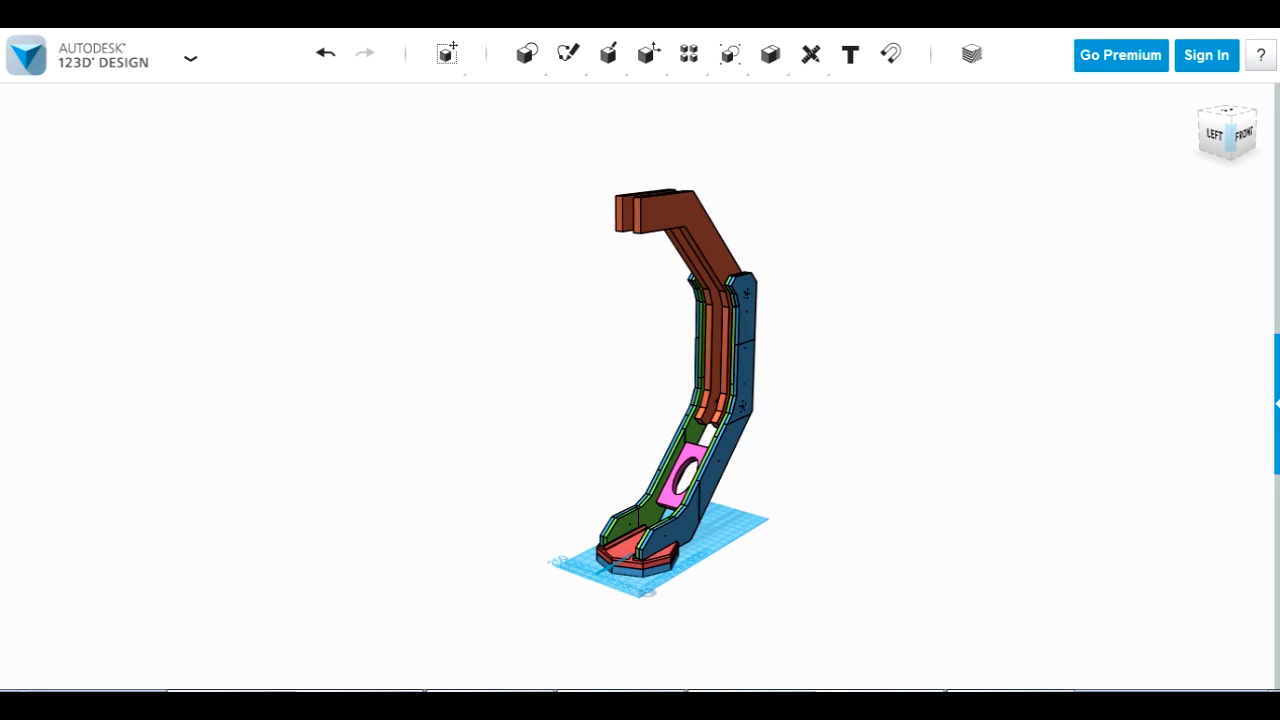
{"action": "left_click_drag", "start_coordinate": [680, 380], "coordinate": [660, 430]}
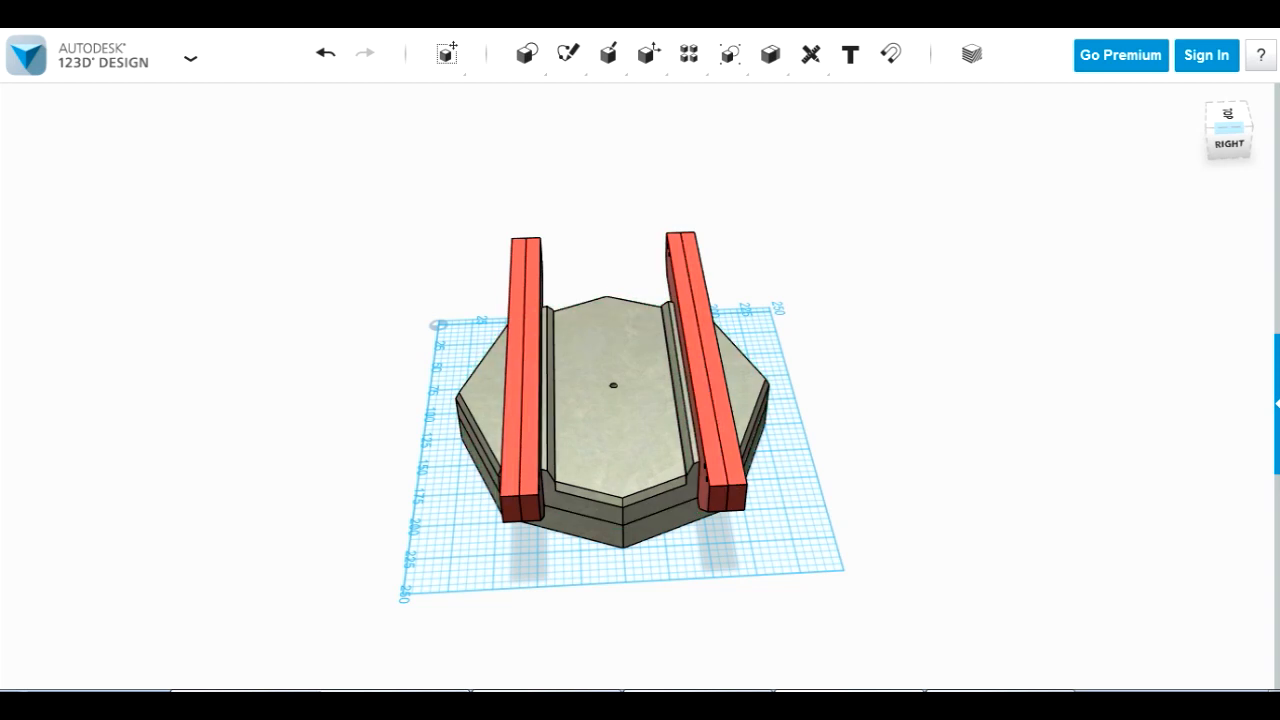
{"action": "left_click_drag", "start_coordinate": [614, 386], "coordinate": [564, 364]}
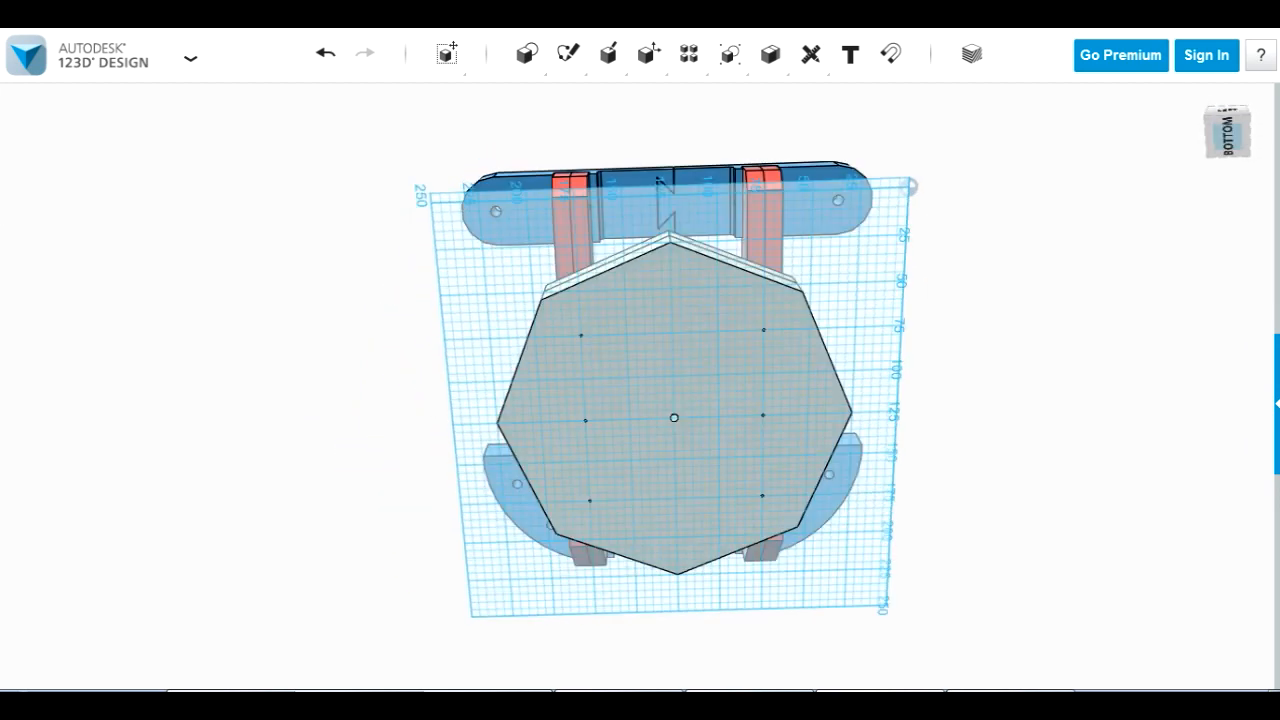
{"action": "left_click_drag", "start_coordinate": [680, 400], "coordinate": [680, 300]}
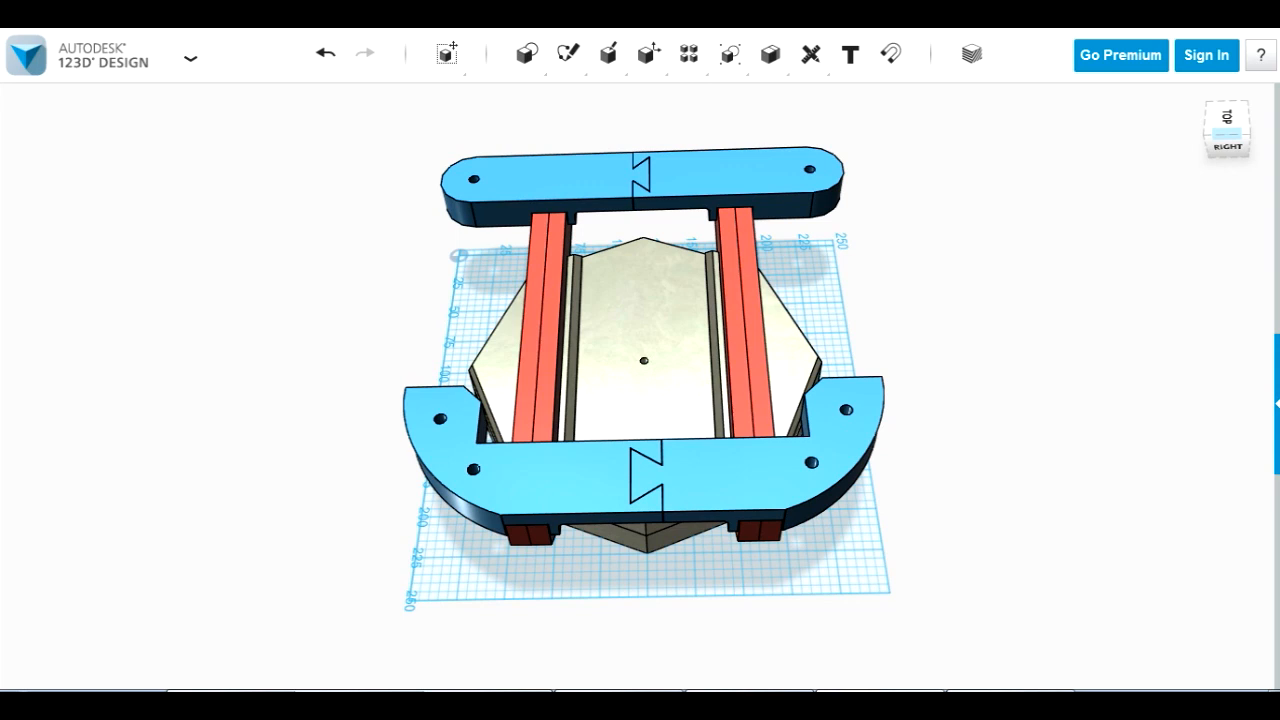
{"action": "left_click_drag", "start_coordinate": [644, 360], "coordinate": [644, 300]}
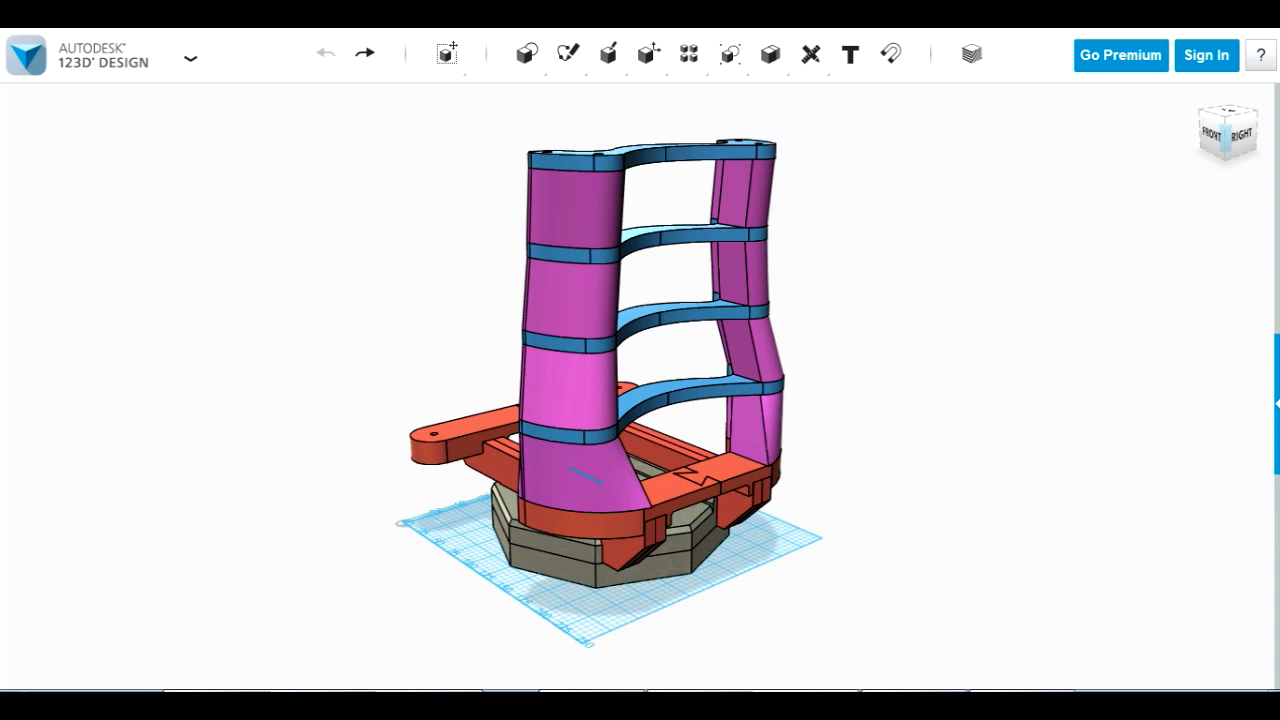
{"action": "left_click_drag", "start_coordinate": [640, 400], "coordinate": [640, 340]}
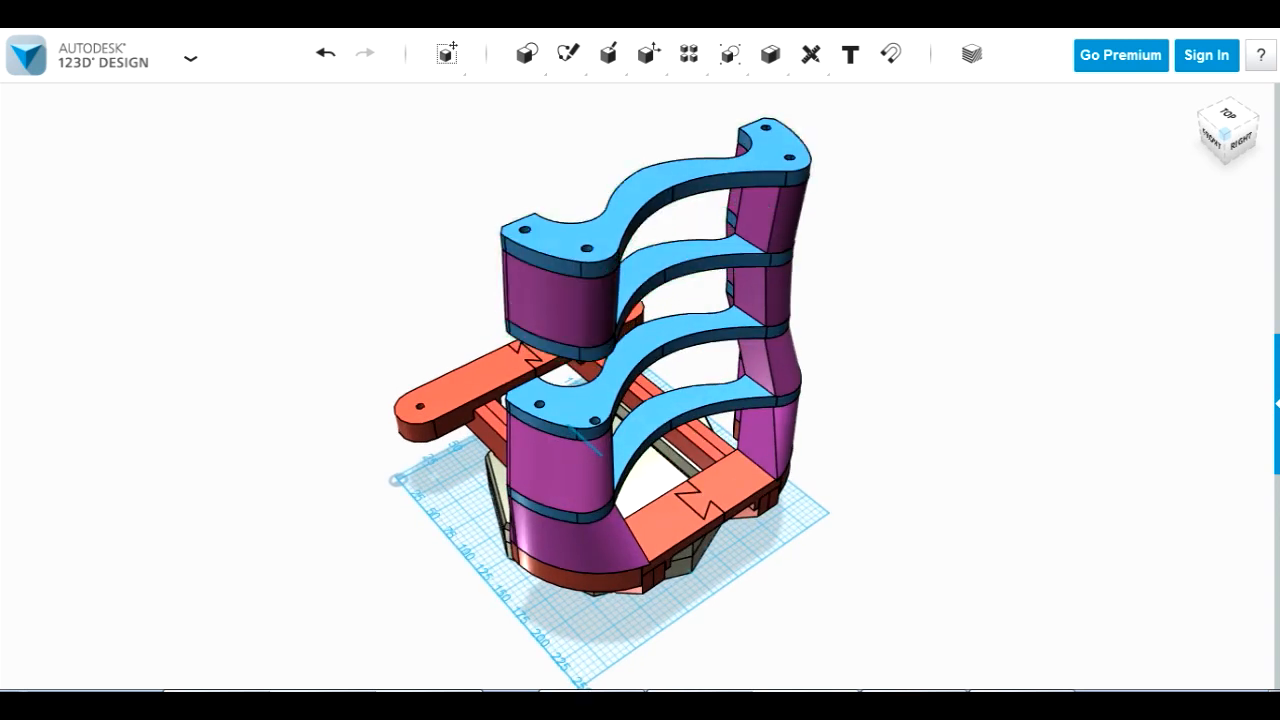
{"action": "left_click", "coordinate": [324, 52]}
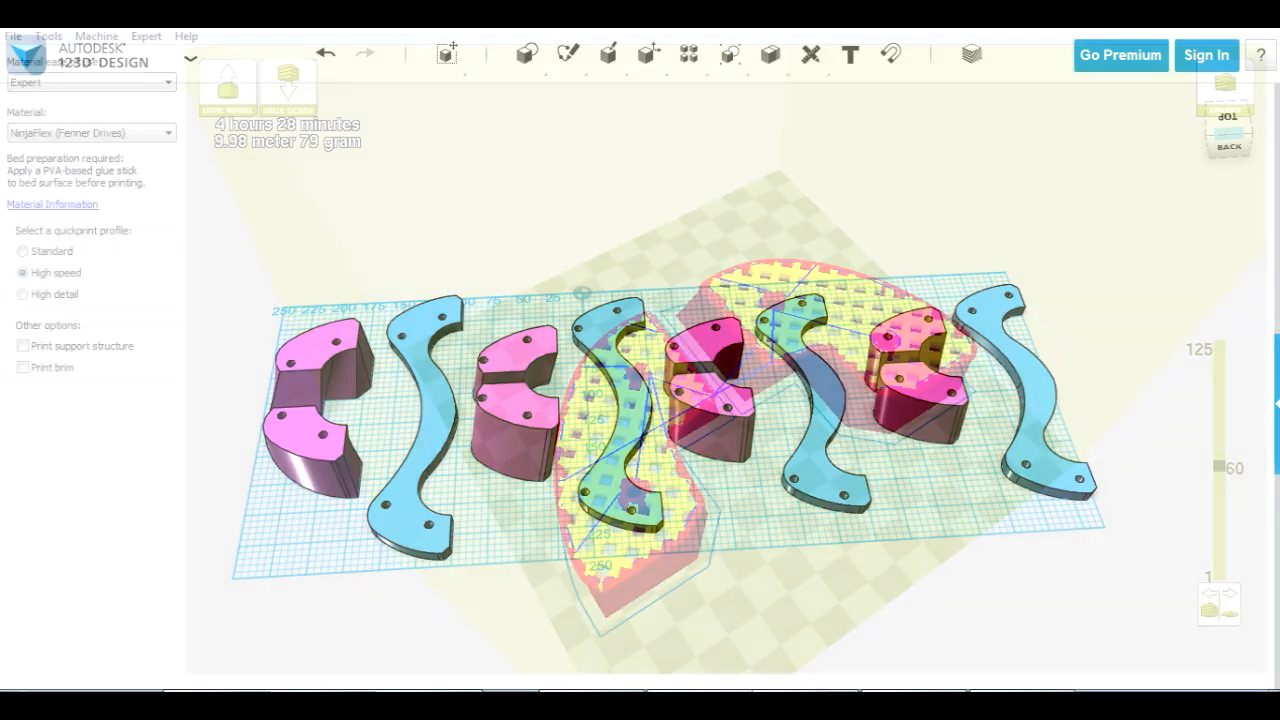
{"action": "left_click", "coordinate": [1224, 88]}
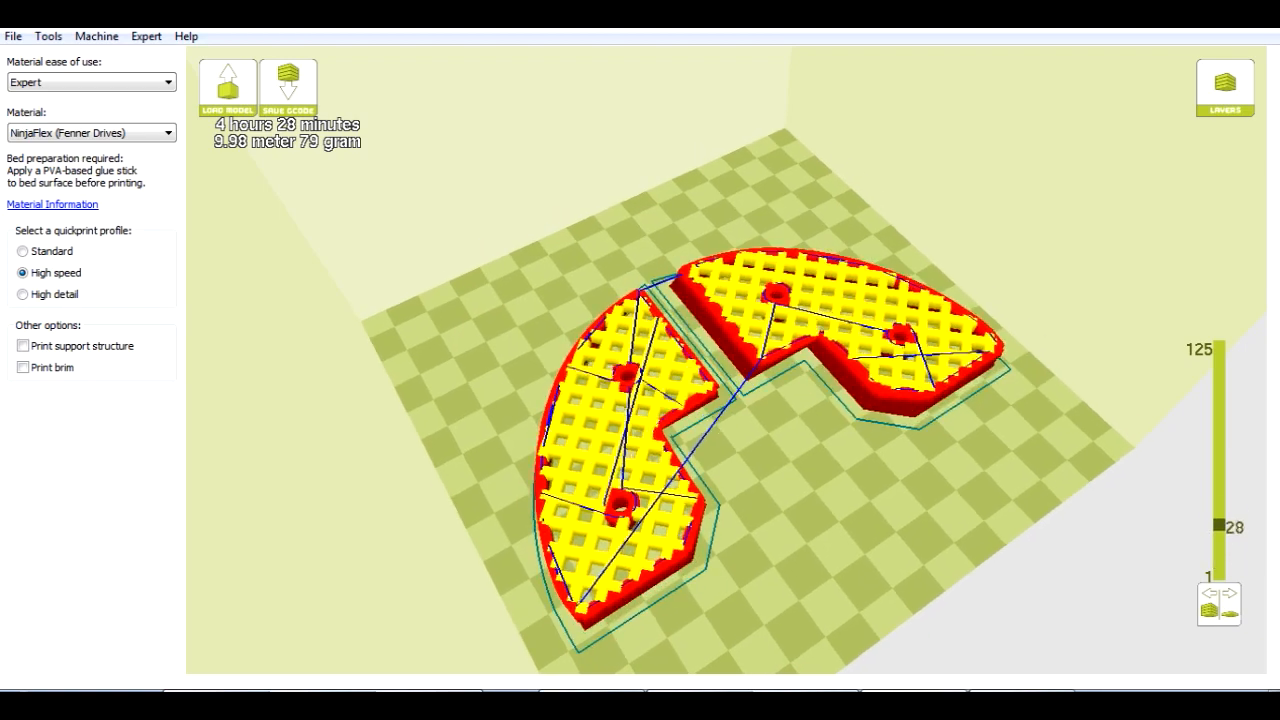
Scrub the layer slider down to the bottom layers and back up to view the grid infill
{"action": "left_click_drag", "start_coordinate": [1220, 528], "coordinate": [1220, 360]}
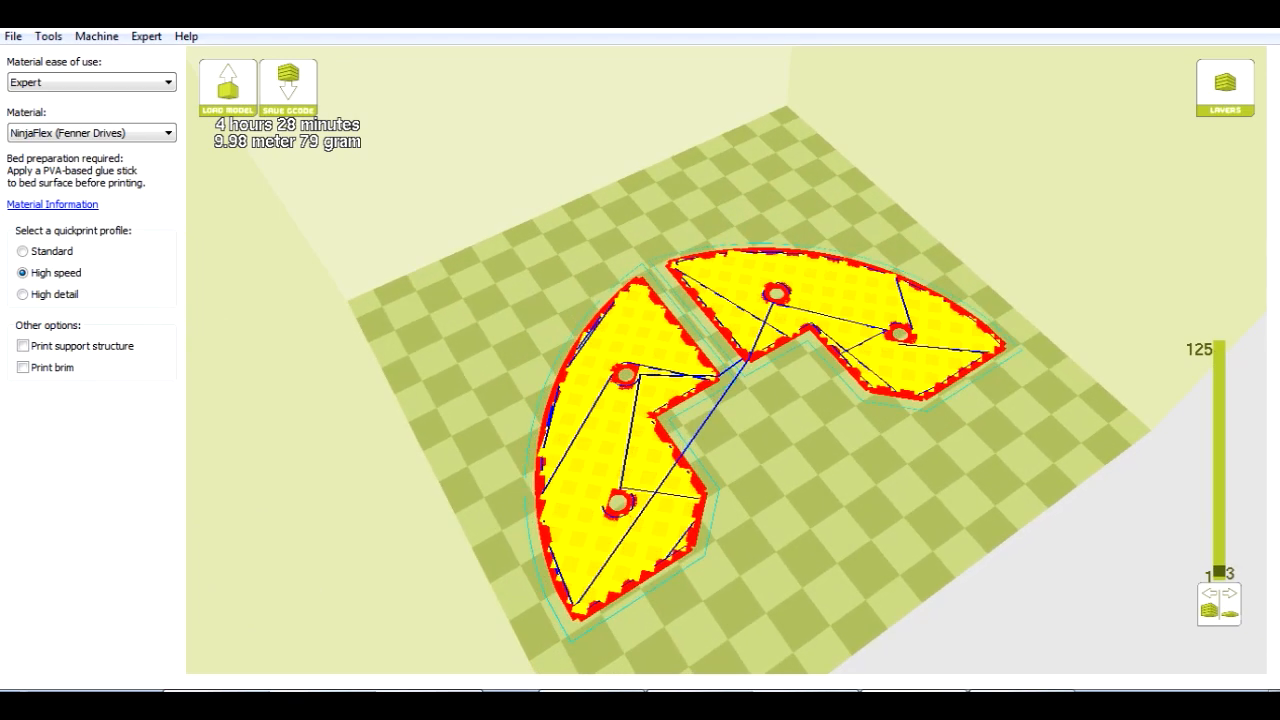
{"action": "left_click_drag", "start_coordinate": [1216, 572], "coordinate": [1216, 412]}
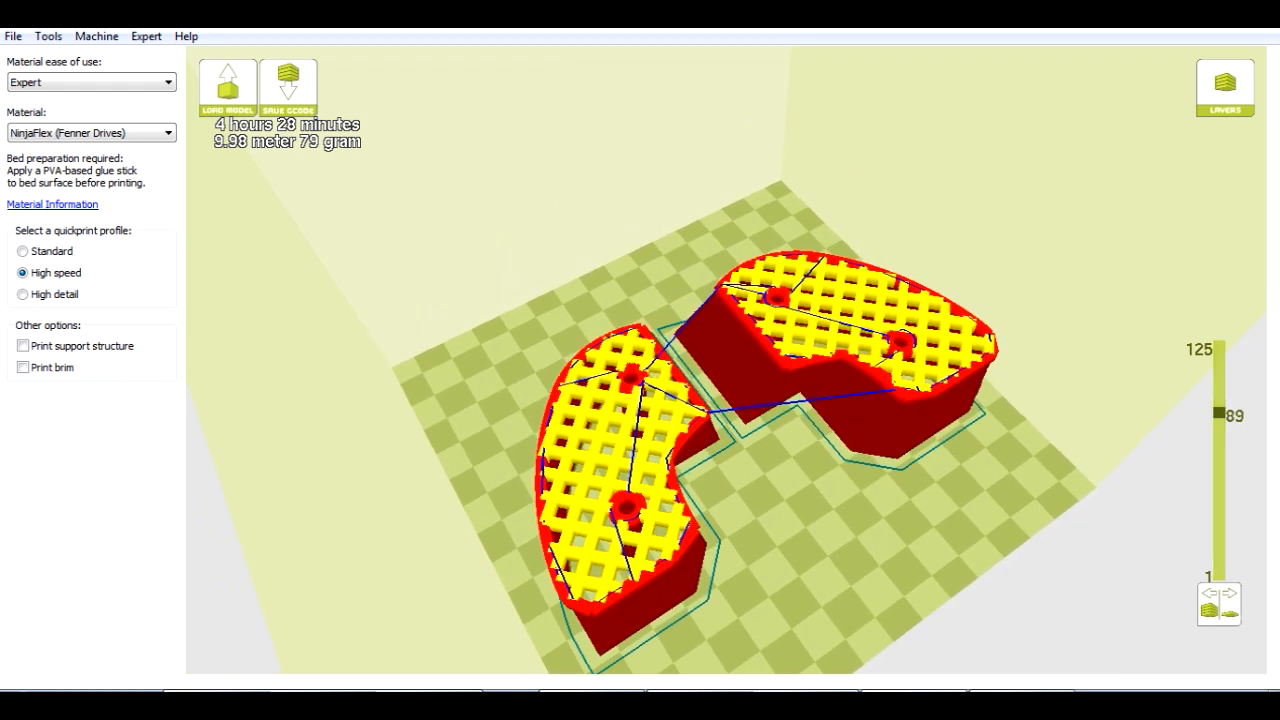